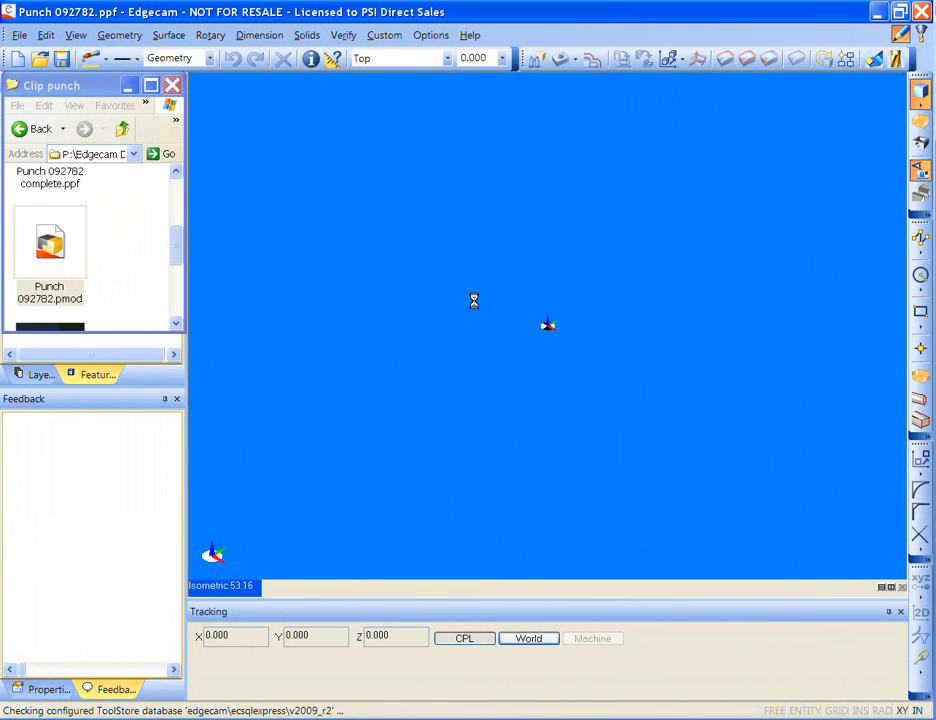
# Load the Punch 092782 model, showing the pocketed plate inside its stock boundary
pyautogui.doubleClick(48, 244)
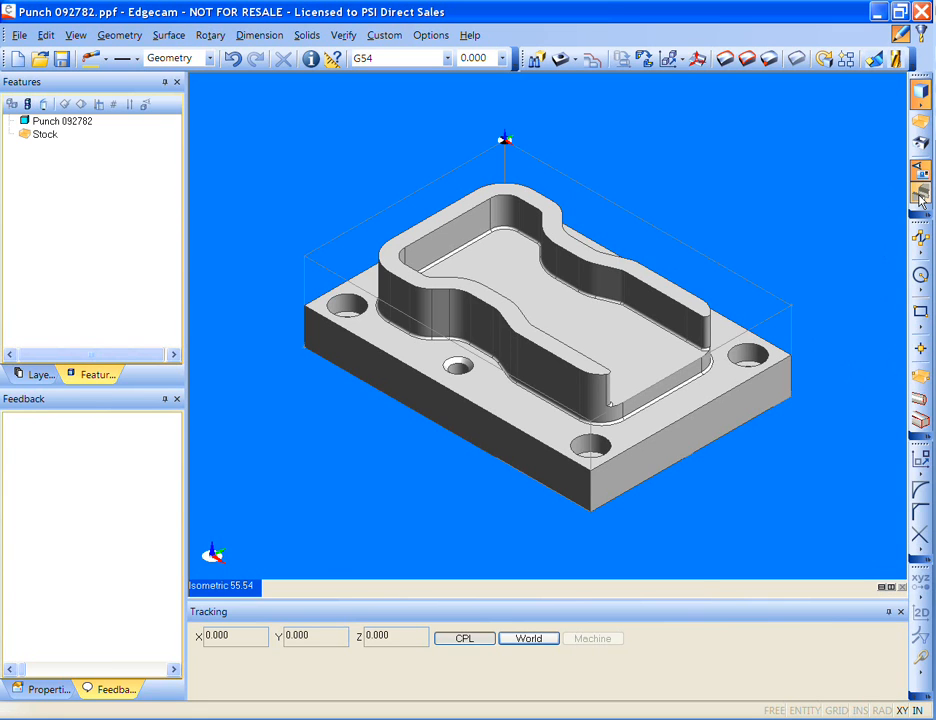
# Add the machine vice holding the punch and run the Automatic Feature Finder
pyautogui.click(920, 196)
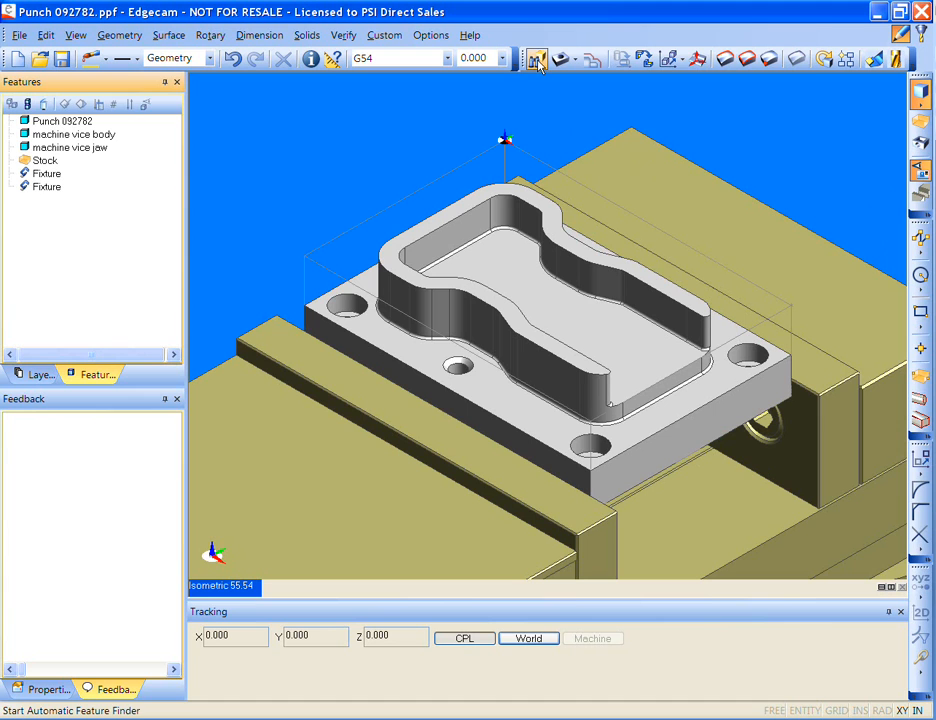
pyautogui.click(536, 60)
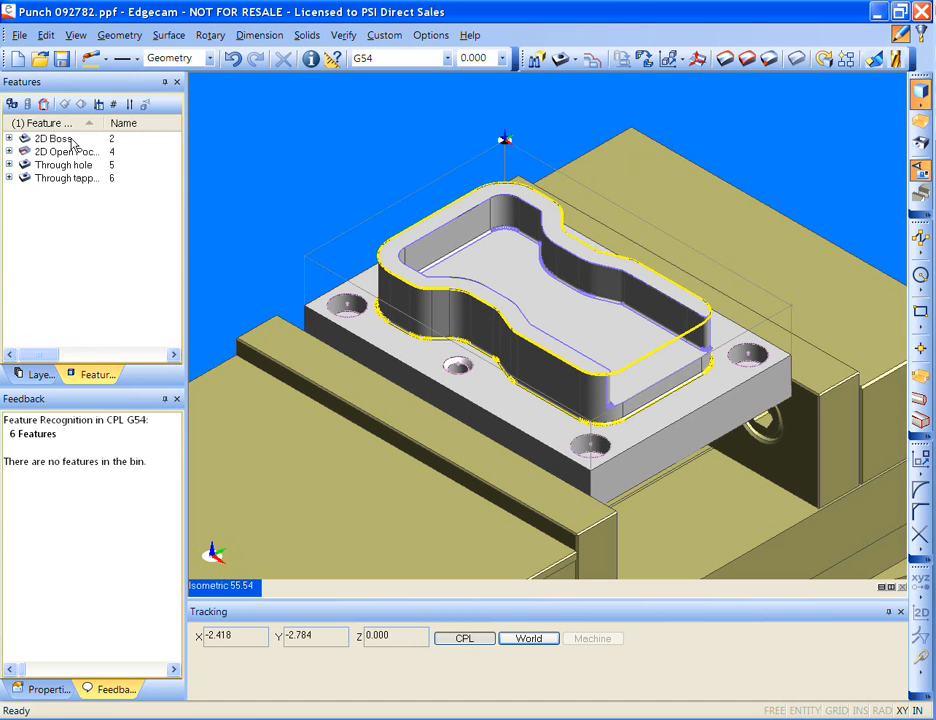
# Highlight the open pocket, through holes and tapped through holes in the Features tree
pyautogui.click(64, 152)
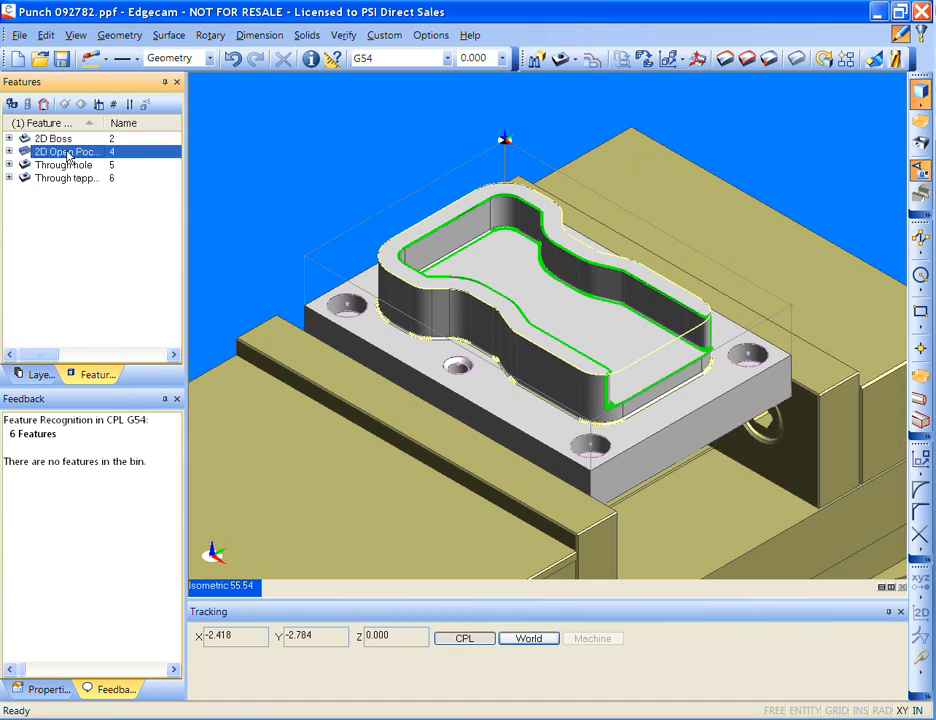
pyautogui.click(64, 164)
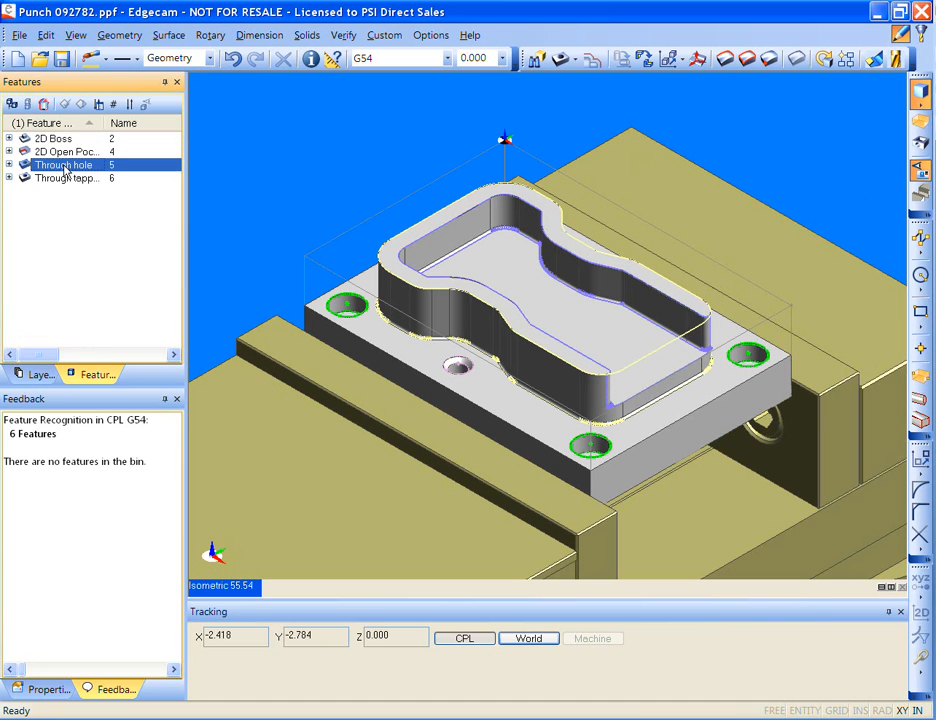
pyautogui.click(66, 178)
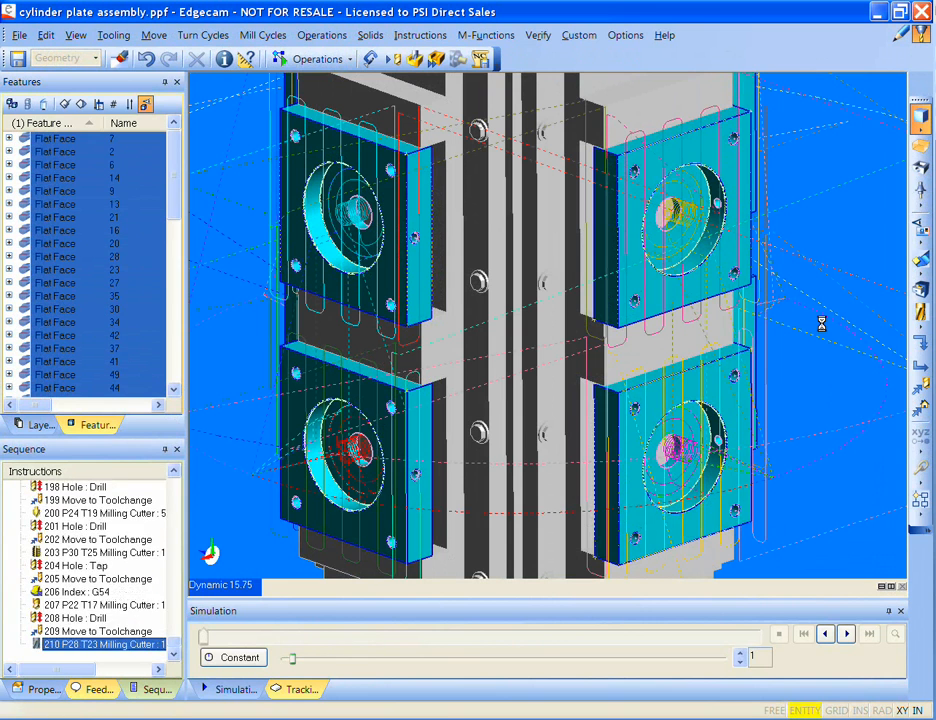
pyautogui.scroll(-3)
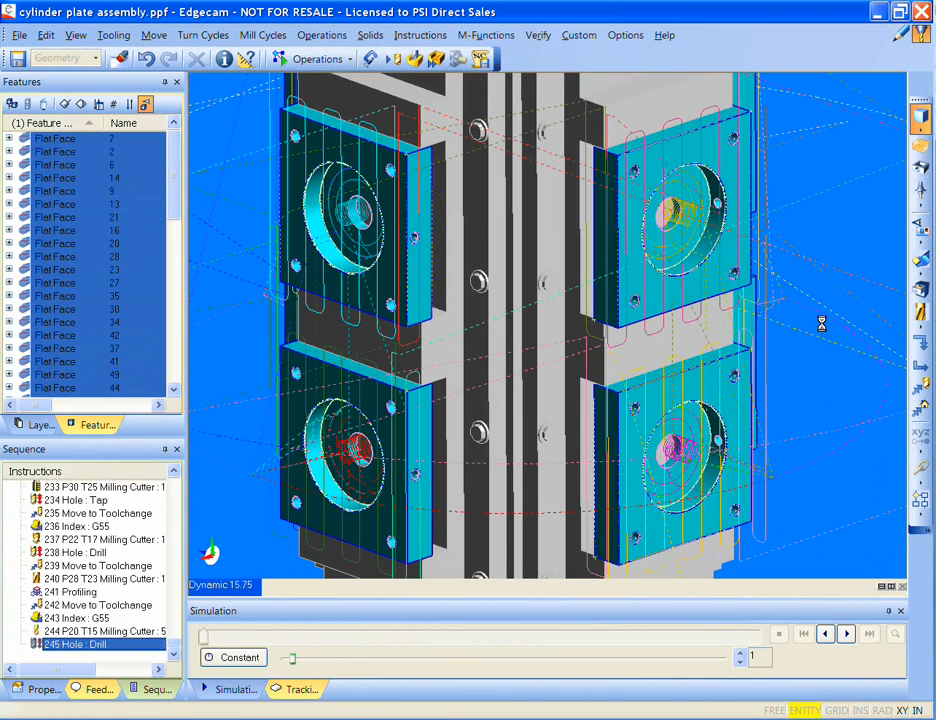
pyautogui.scroll(-3)
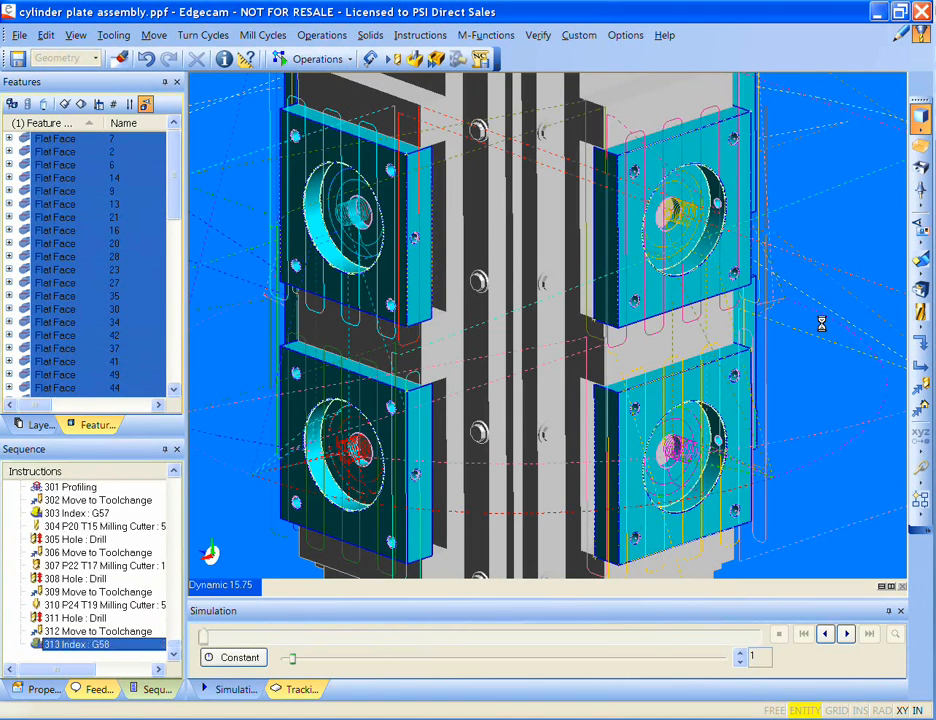
pyautogui.scroll(-3)
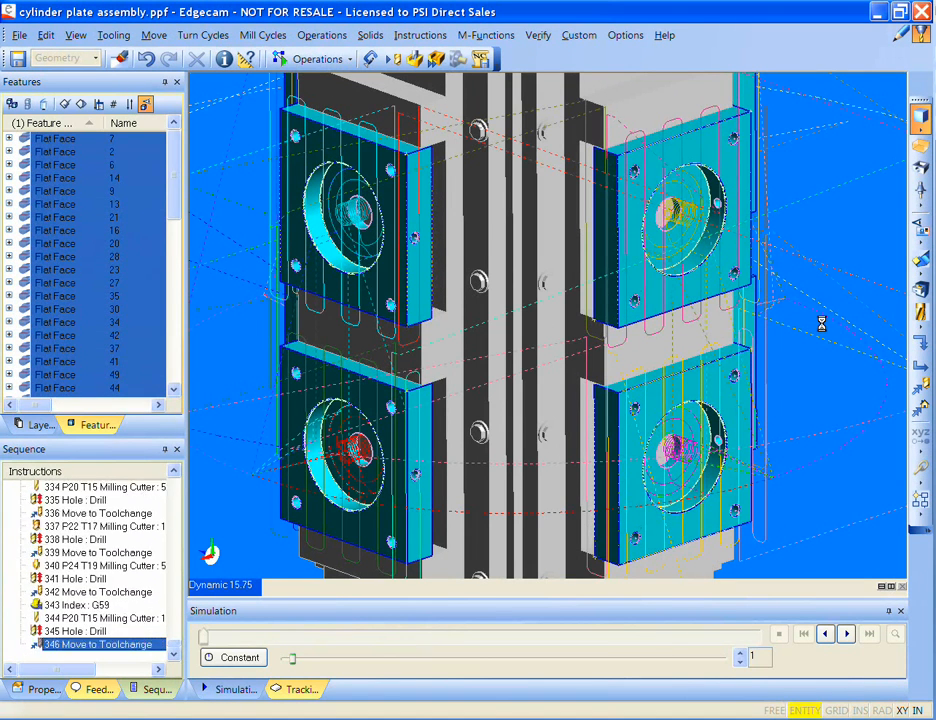